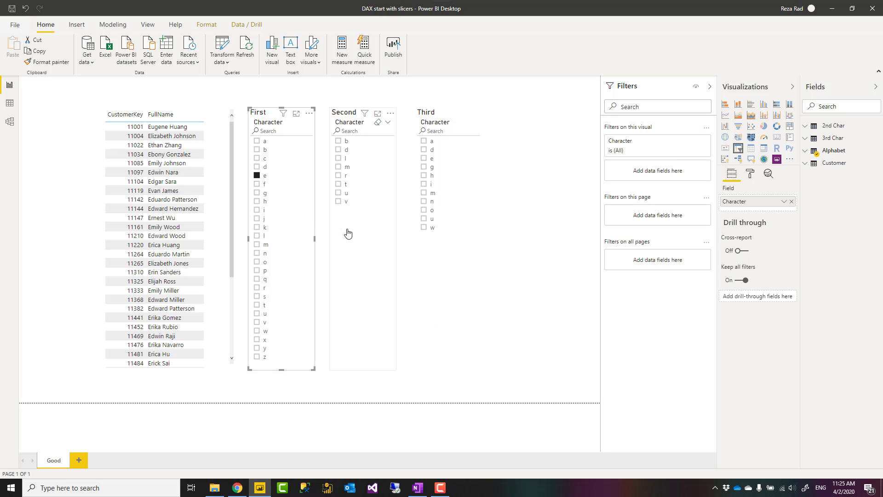
Tick m in the Second and Third character slicers
{"action": "left_click", "coordinate": [338, 166]}
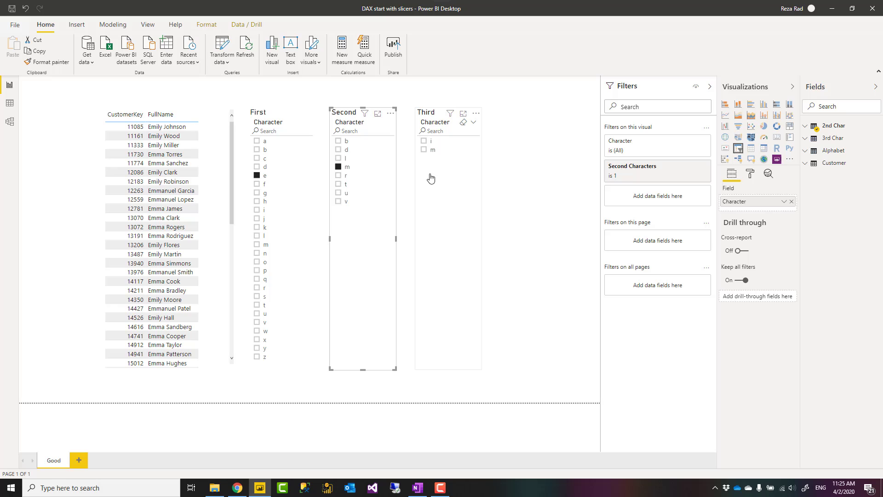
{"action": "left_click", "coordinate": [424, 149]}
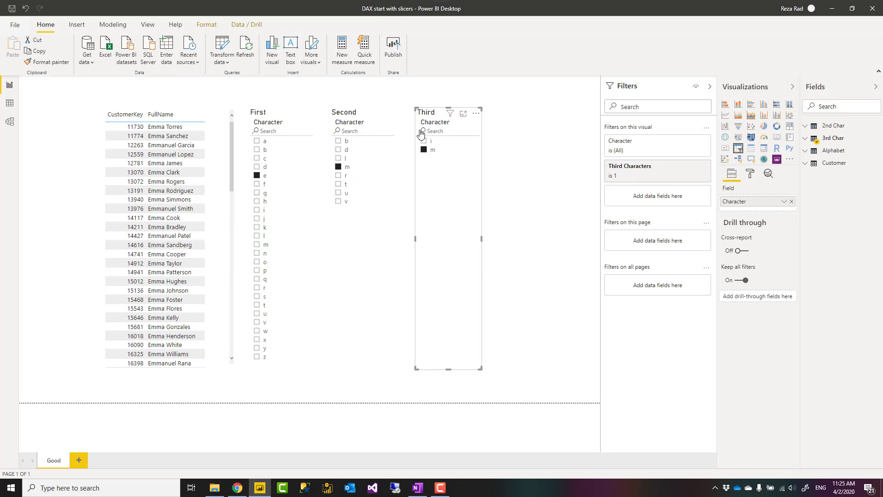
{"action": "left_click", "coordinate": [423, 140]}
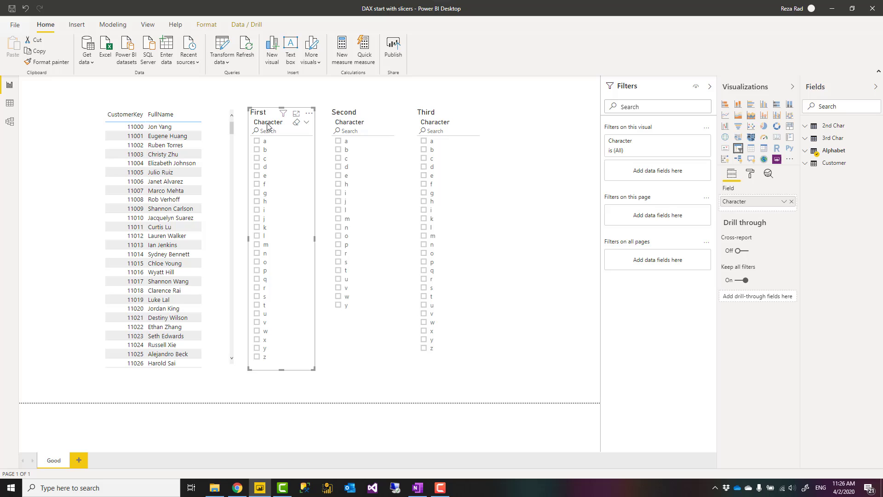
{"action": "mouse_move", "coordinate": [269, 122]}
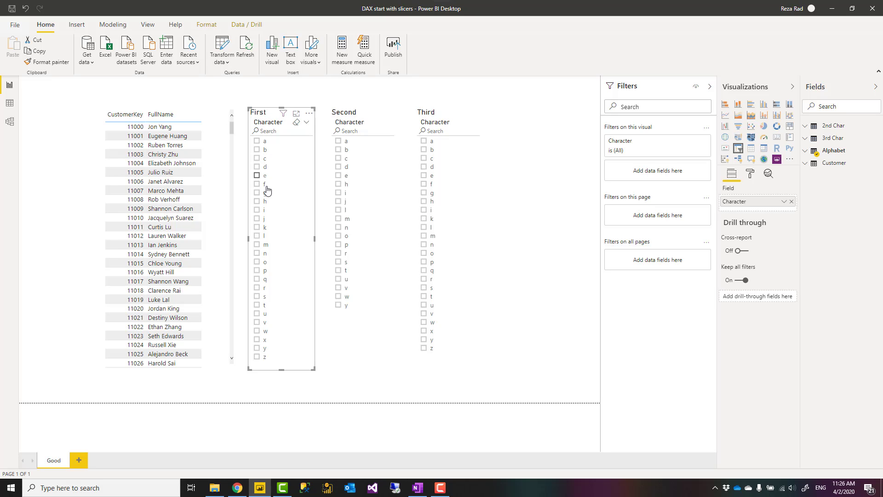
Filter the customer table by ticking e, m and m in the First, Second and Third slicers
{"action": "left_click", "coordinate": [257, 175]}
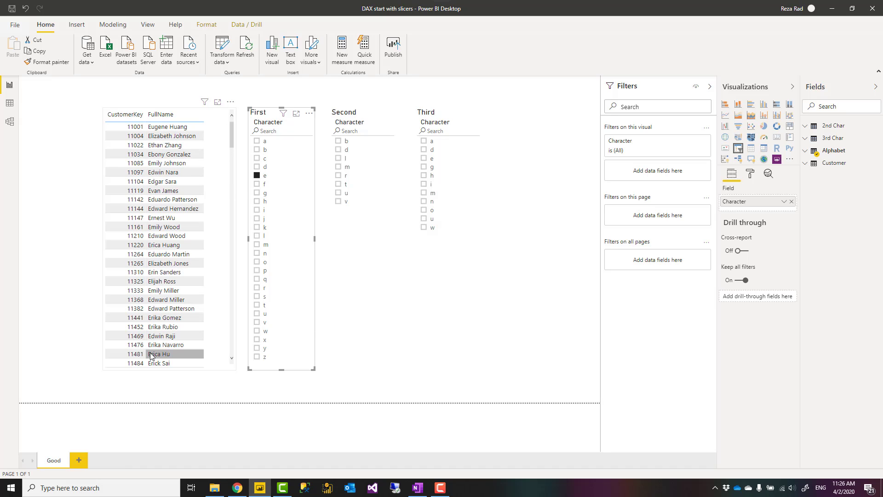
{"action": "left_click", "coordinate": [338, 167]}
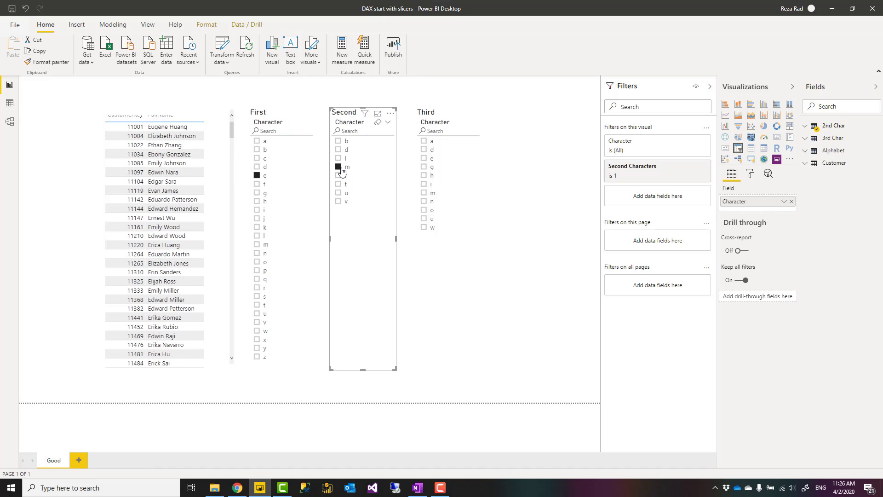
{"action": "left_click", "coordinate": [338, 166]}
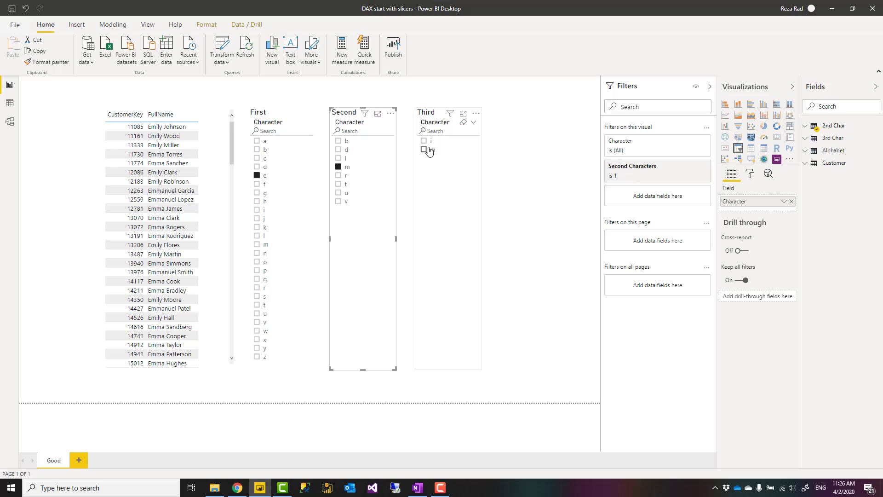
{"action": "left_click", "coordinate": [424, 141]}
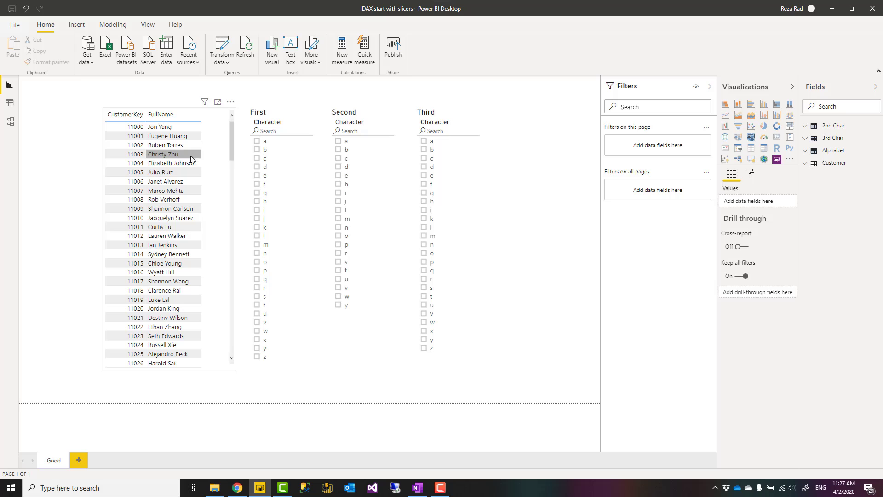
{"action": "mouse_move", "coordinate": [165, 145]}
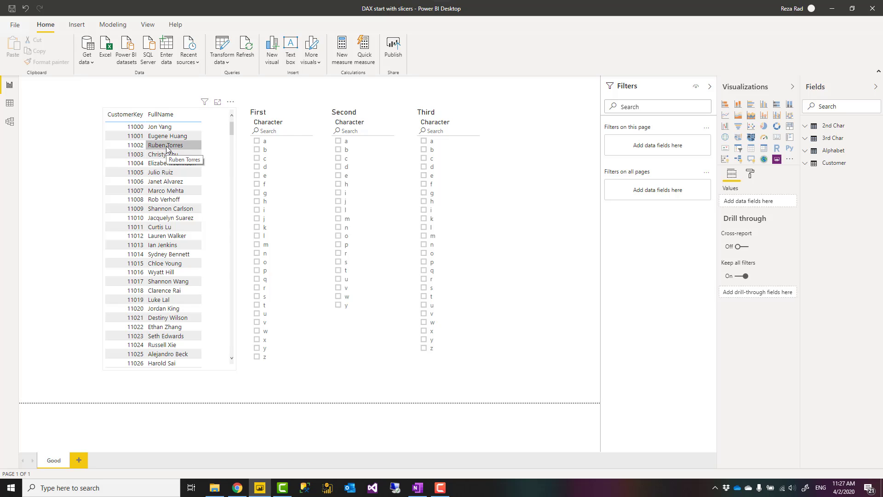
{"action": "mouse_move", "coordinate": [248, 163]}
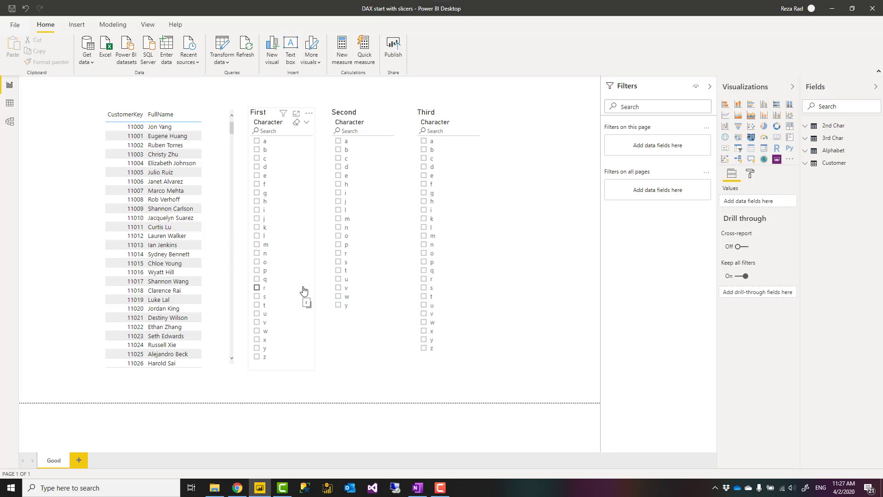
{"action": "left_click", "coordinate": [82, 244]}
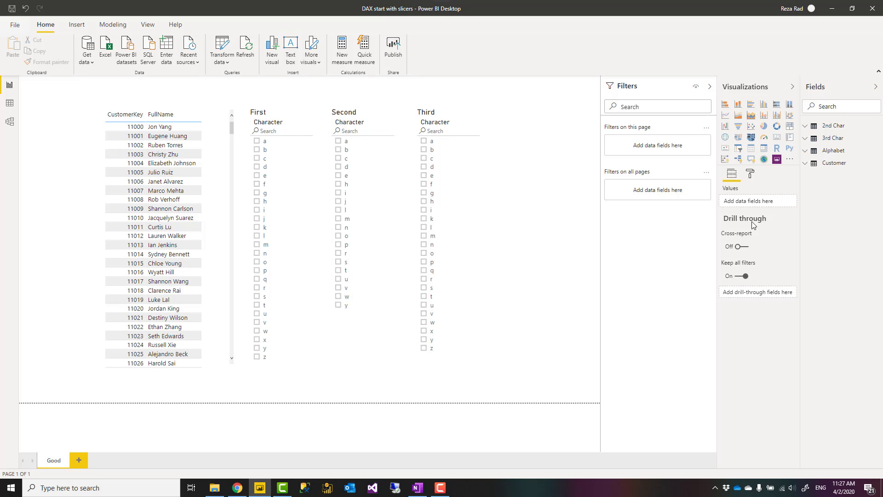
{"action": "mouse_move", "coordinate": [549, 213]}
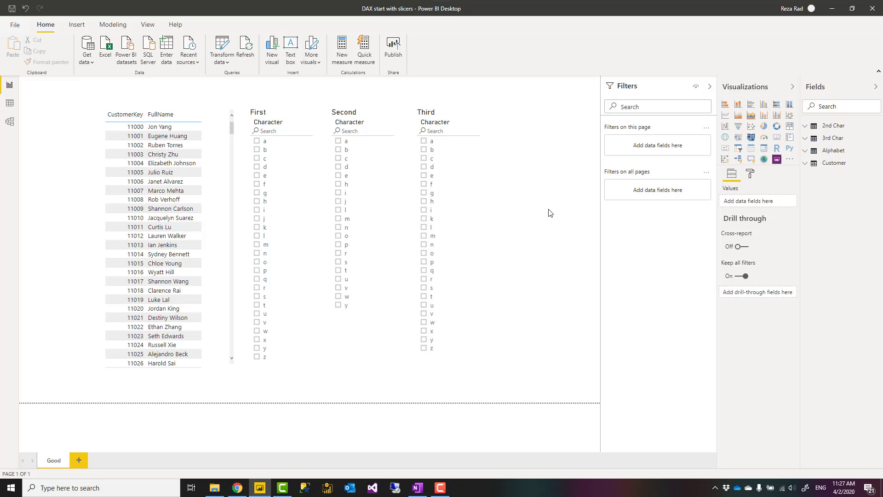
{"action": "mouse_move", "coordinate": [10, 108]}
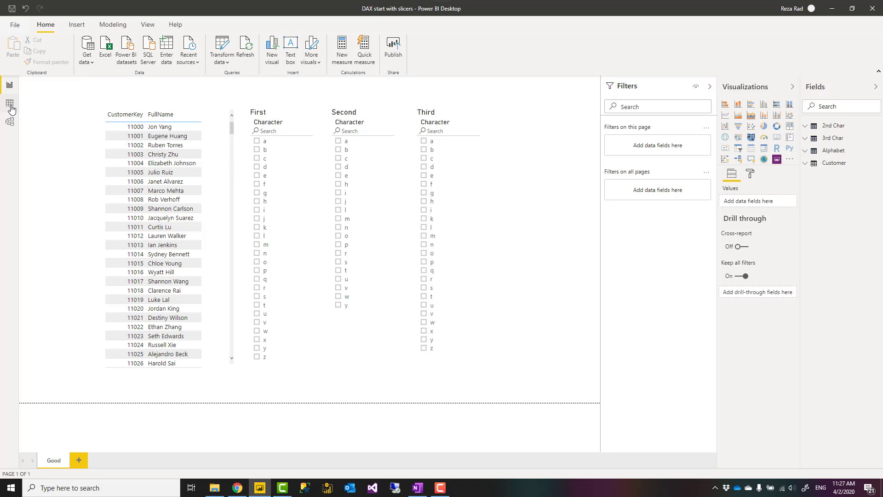
In Data view, browse the Customer, Alphabet, 2nd Char and 3rd Char tables and their formulas
{"action": "left_click", "coordinate": [10, 102]}
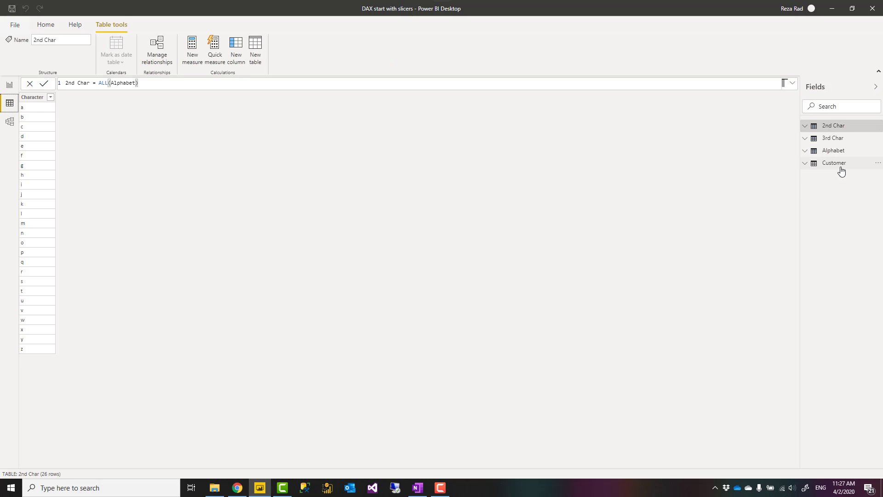
{"action": "left_click", "coordinate": [834, 162]}
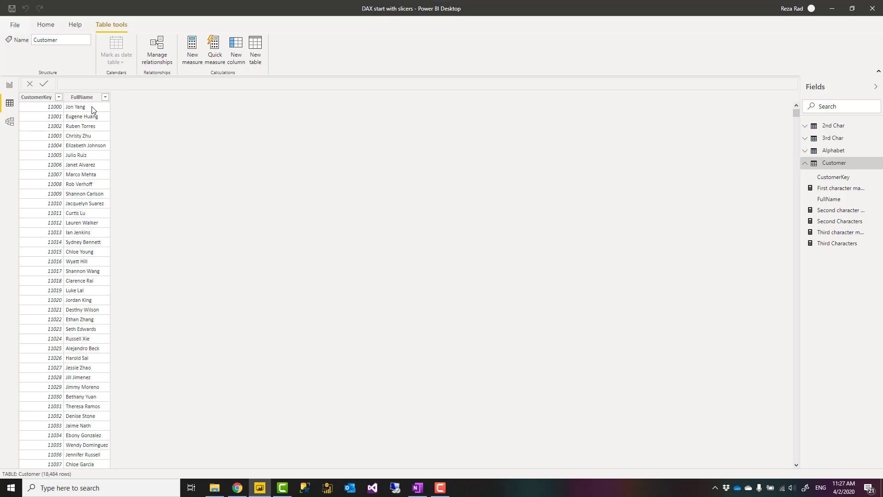
{"action": "mouse_move", "coordinate": [833, 153]}
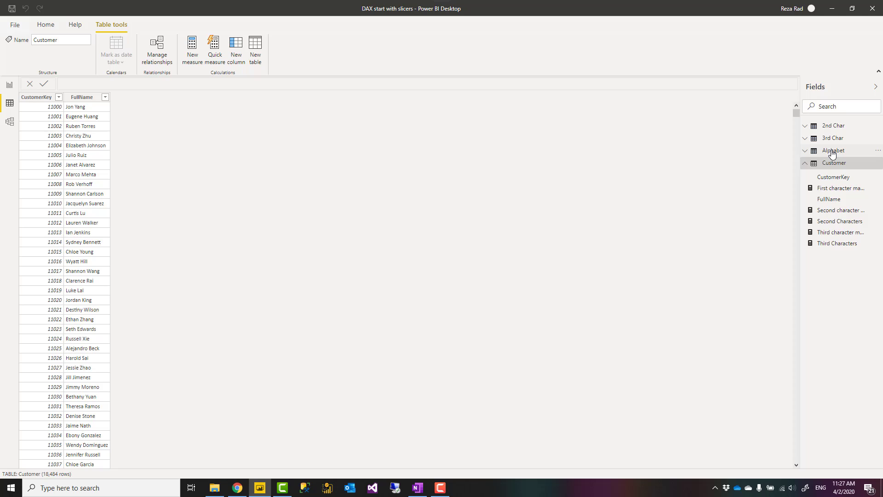
{"action": "left_click", "coordinate": [832, 151]}
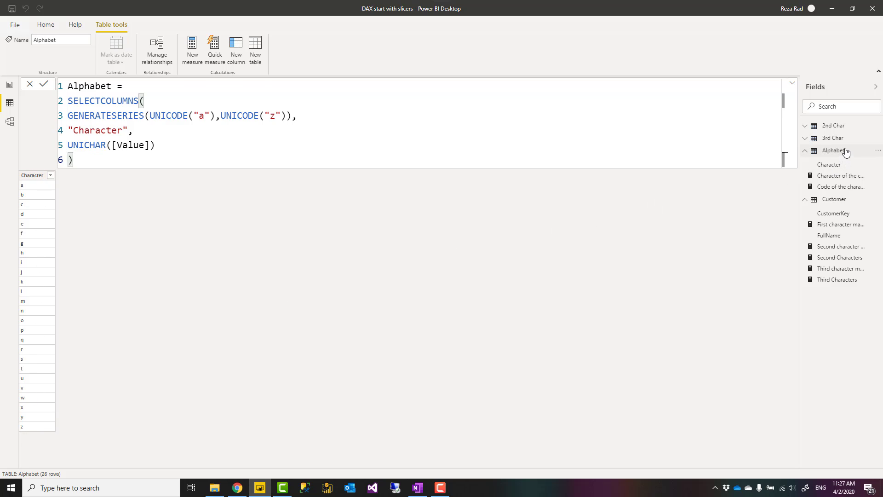
{"action": "mouse_move", "coordinate": [832, 125]}
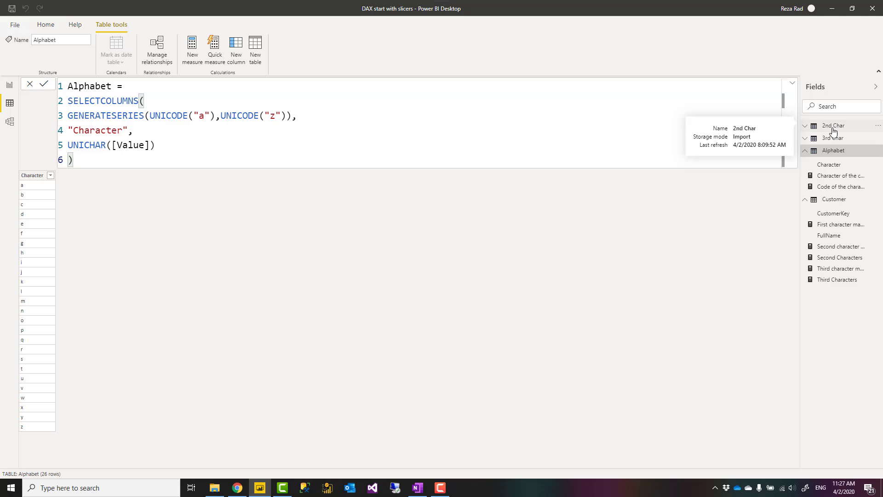
{"action": "left_click", "coordinate": [833, 125]}
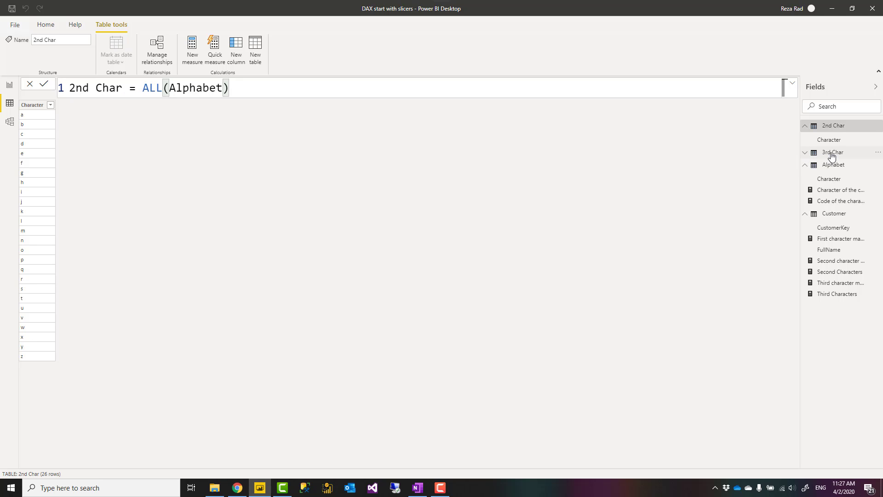
{"action": "left_click", "coordinate": [832, 152]}
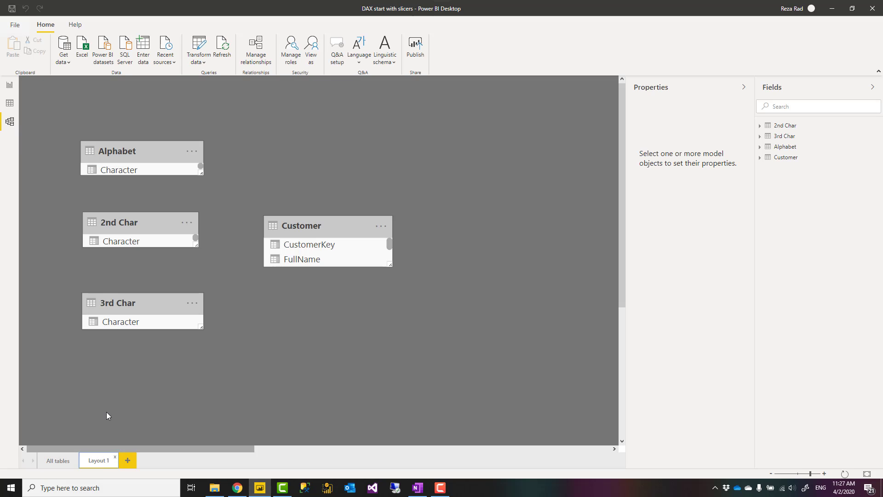
{"action": "mouse_move", "coordinate": [150, 181]}
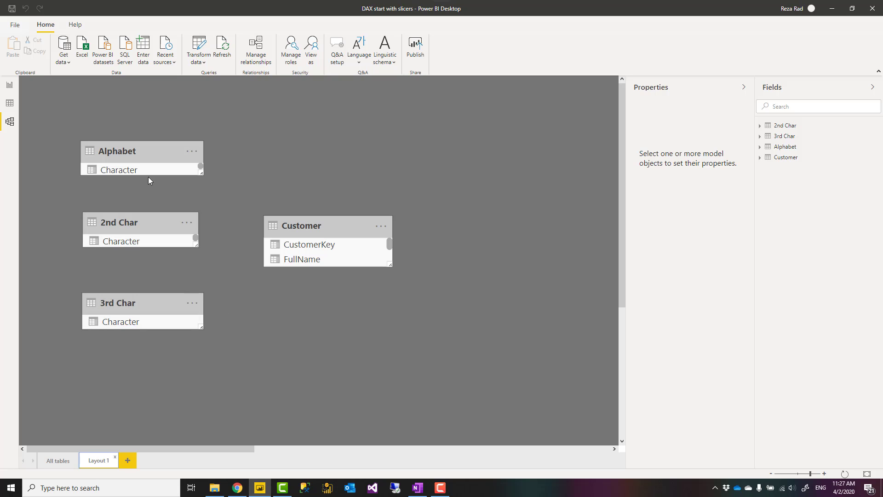
{"action": "mouse_move", "coordinate": [135, 152]}
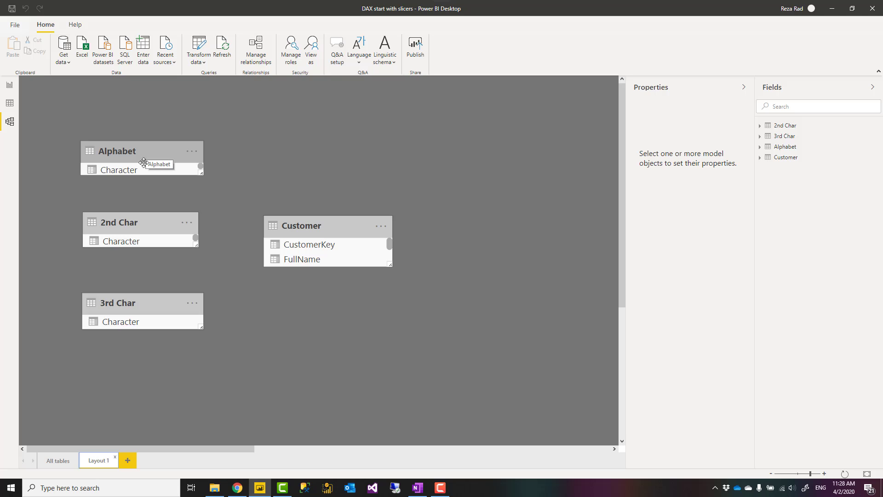
{"action": "mouse_move", "coordinate": [117, 308]}
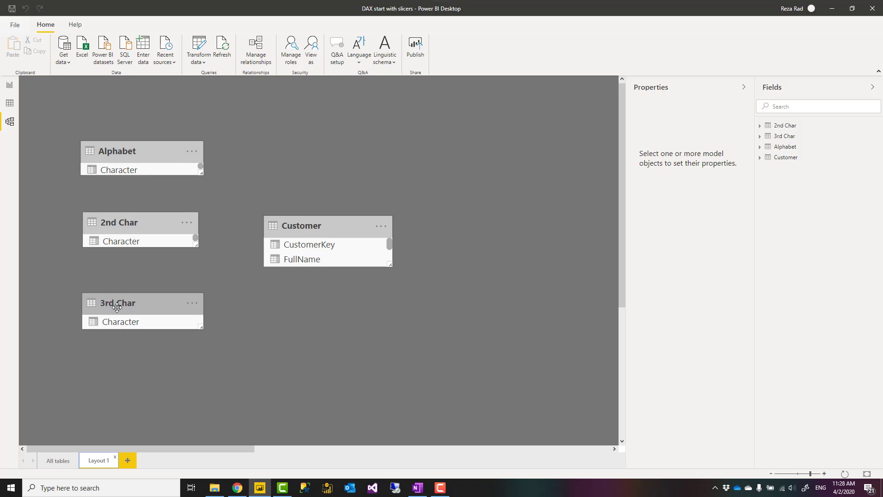
Inspect the Customer table's properties in the diagram, then return to the Good report page
{"action": "left_click", "coordinate": [300, 226]}
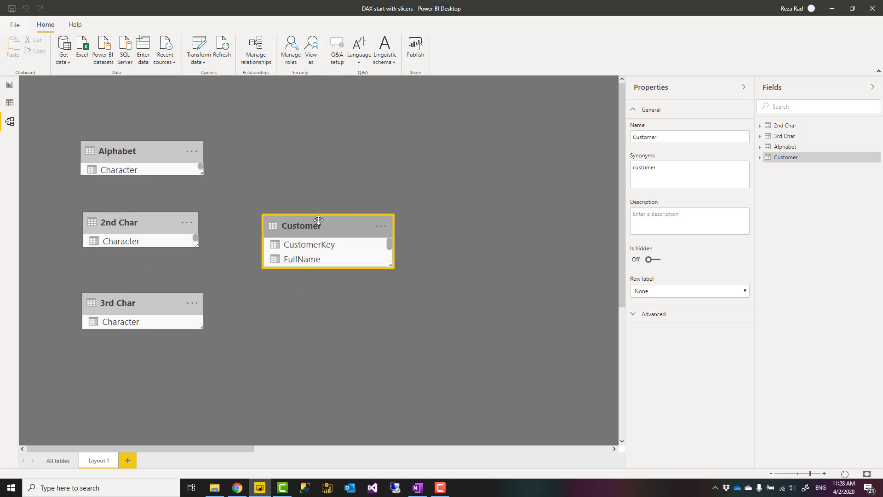
{"action": "left_click", "coordinate": [213, 260]}
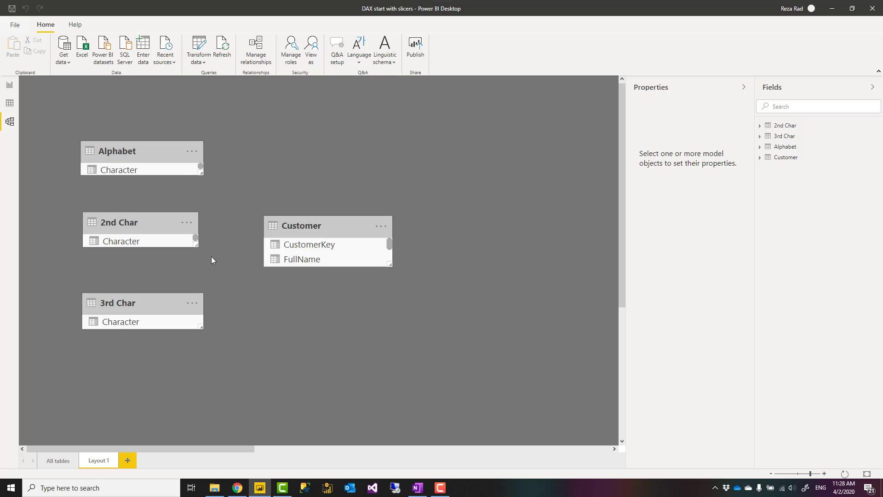
{"action": "mouse_move", "coordinate": [171, 258]}
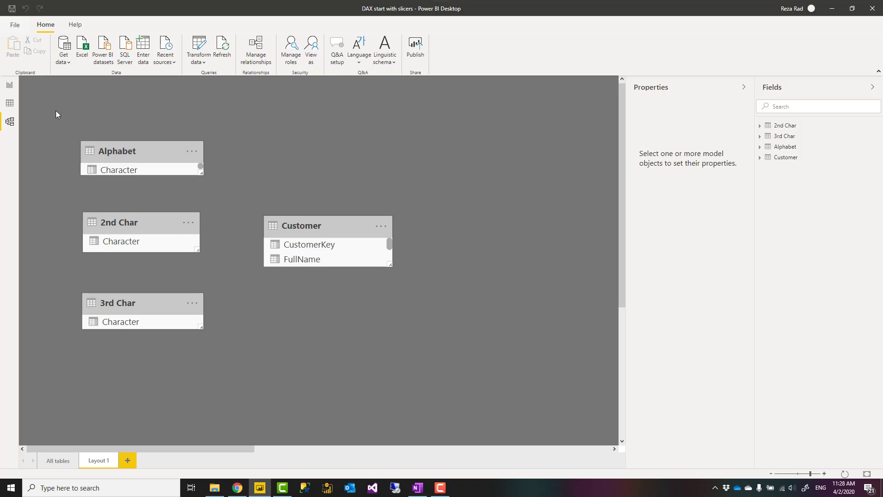
{"action": "left_click", "coordinate": [9, 85]}
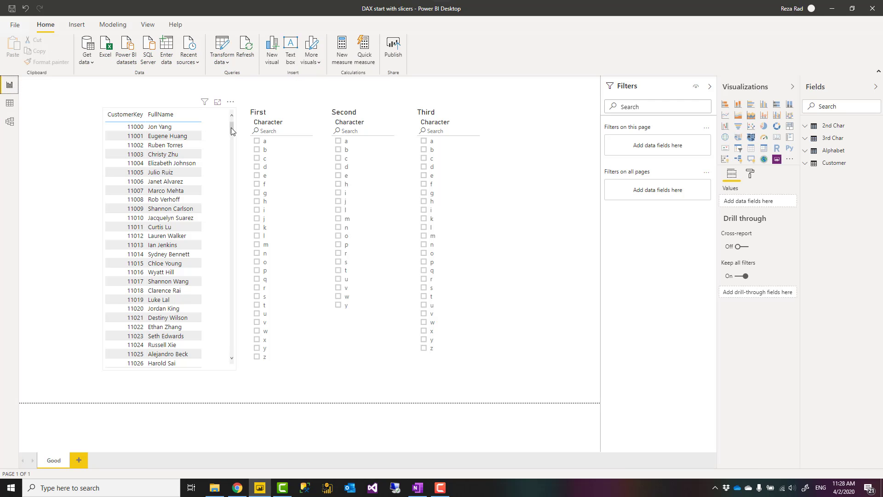
{"action": "left_click", "coordinate": [343, 112]}
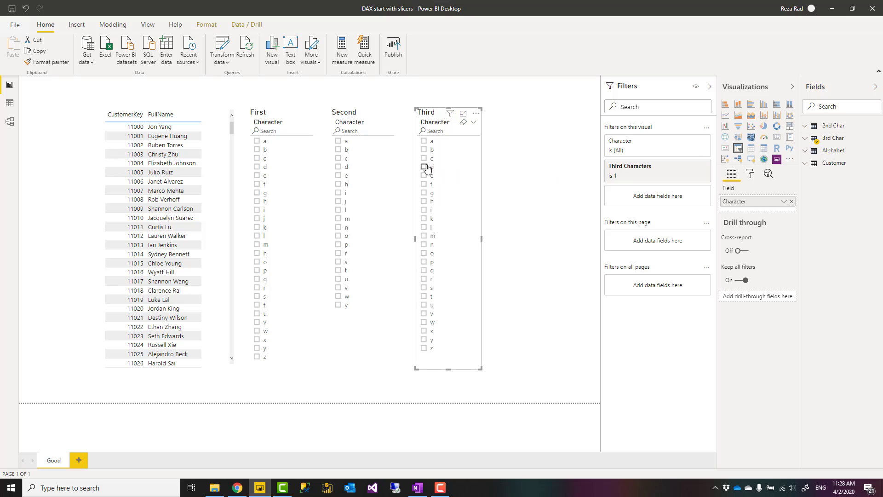
{"action": "mouse_move", "coordinate": [345, 118]}
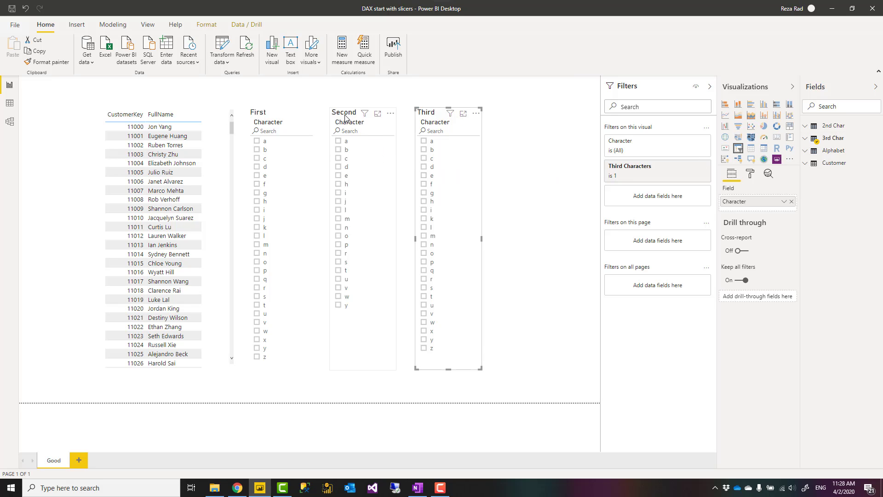
{"action": "left_click", "coordinate": [280, 111]}
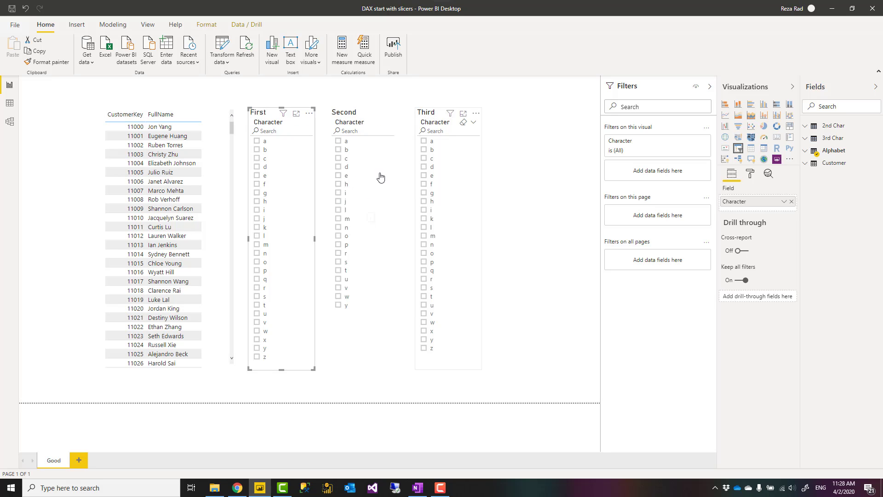
{"action": "left_click", "coordinate": [361, 198]}
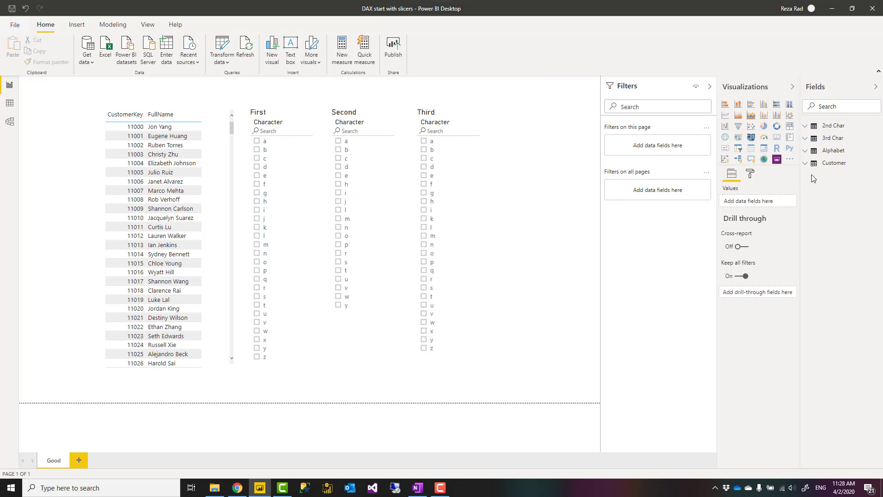
{"action": "left_click", "coordinate": [805, 172]}
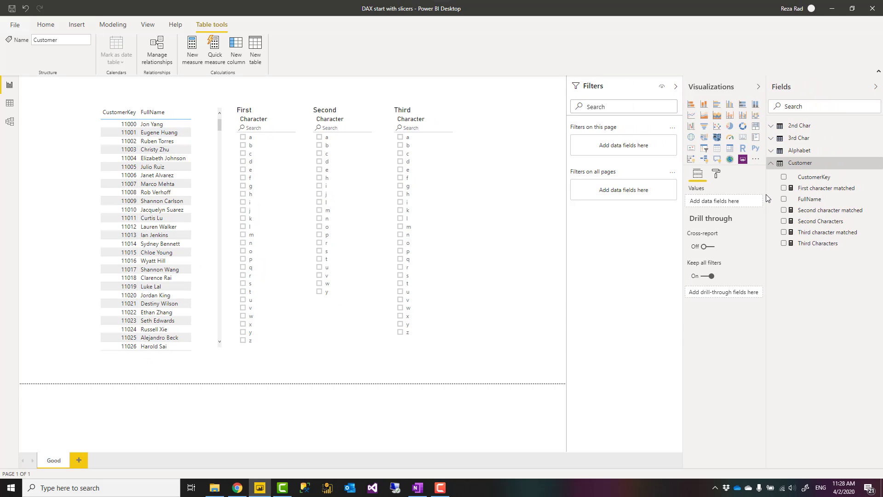
{"action": "mouse_move", "coordinate": [826, 187]}
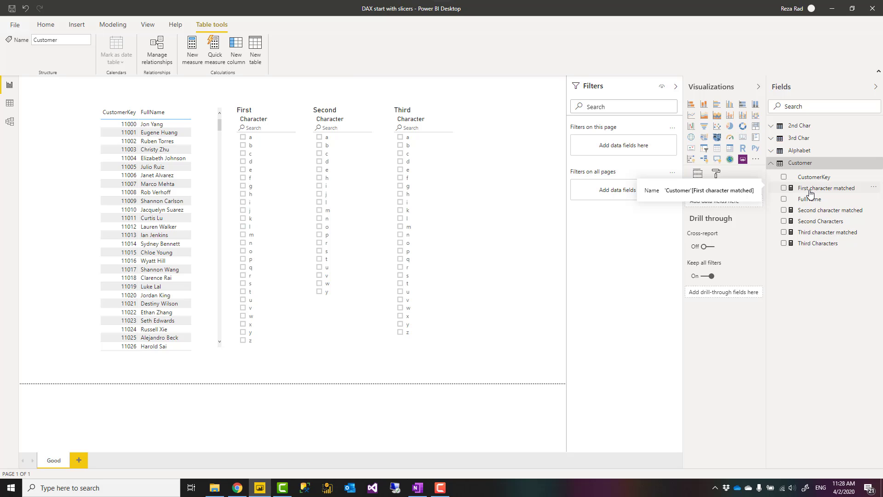
Display the First character matched measure's DAX formula in the formula editor
{"action": "left_click", "coordinate": [829, 187]}
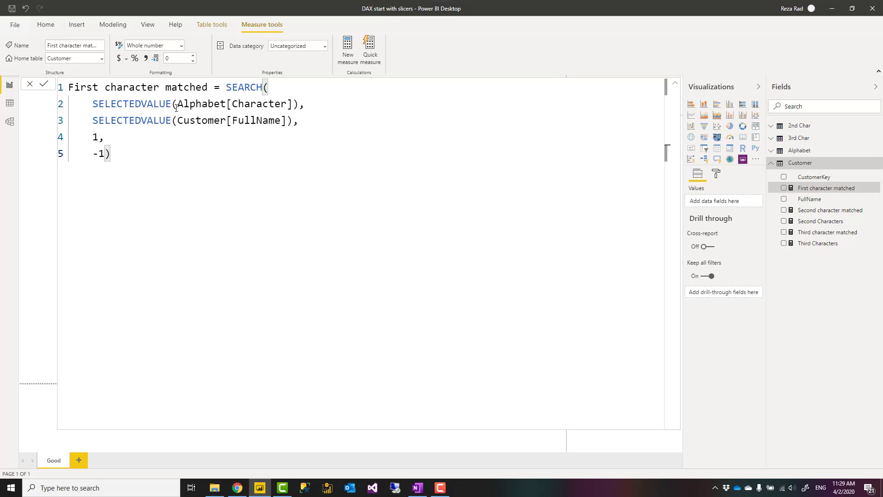
{"action": "double_click", "coordinate": [132, 103]}
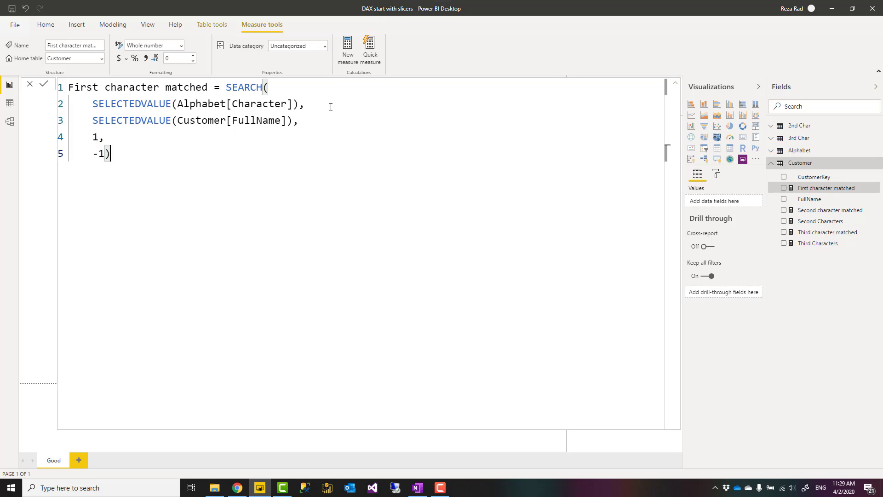
{"action": "mouse_move", "coordinate": [675, 87]}
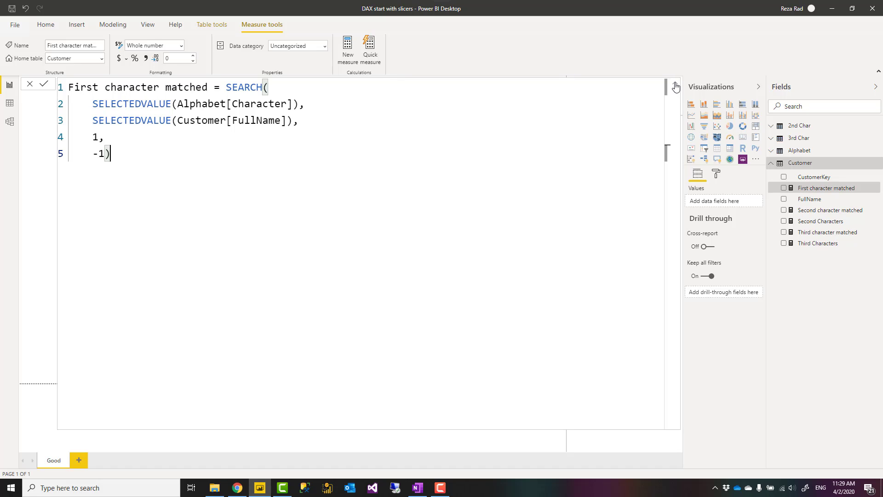
{"action": "left_click", "coordinate": [675, 86]}
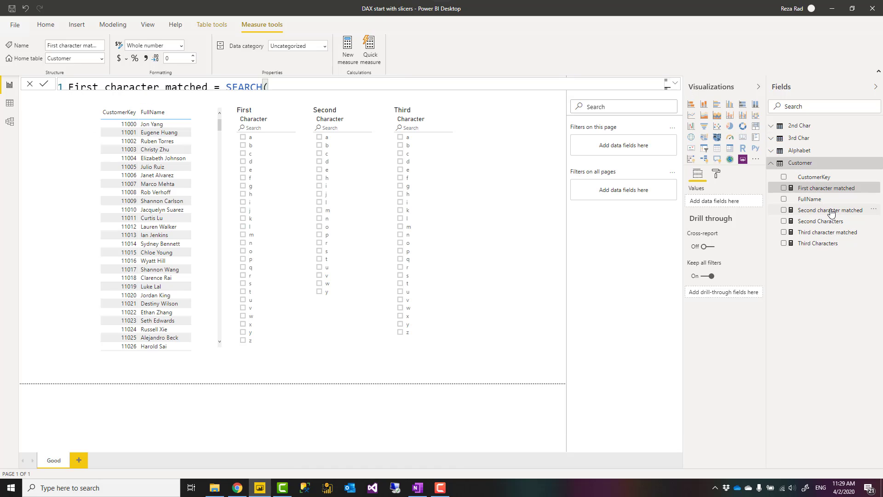
Display the Second and Third character matched measures' DAX, enlarging the editor for Third
{"action": "left_click", "coordinate": [828, 210]}
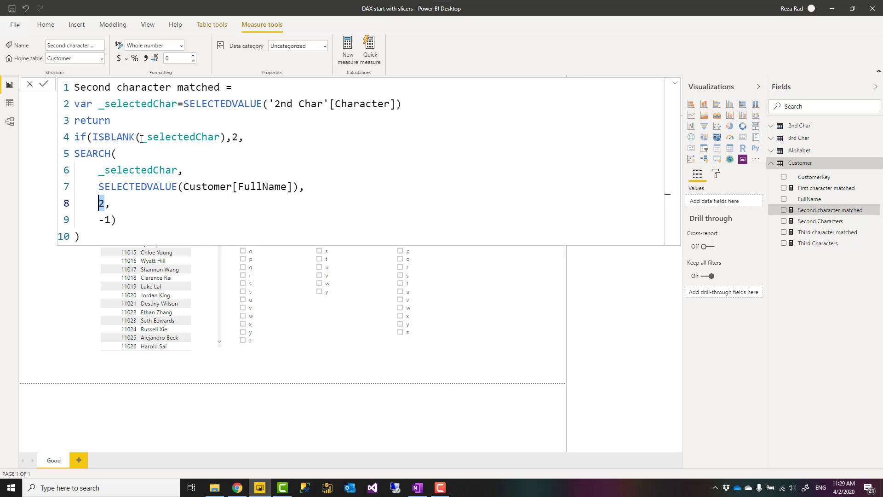
{"action": "mouse_move", "coordinate": [408, 182]}
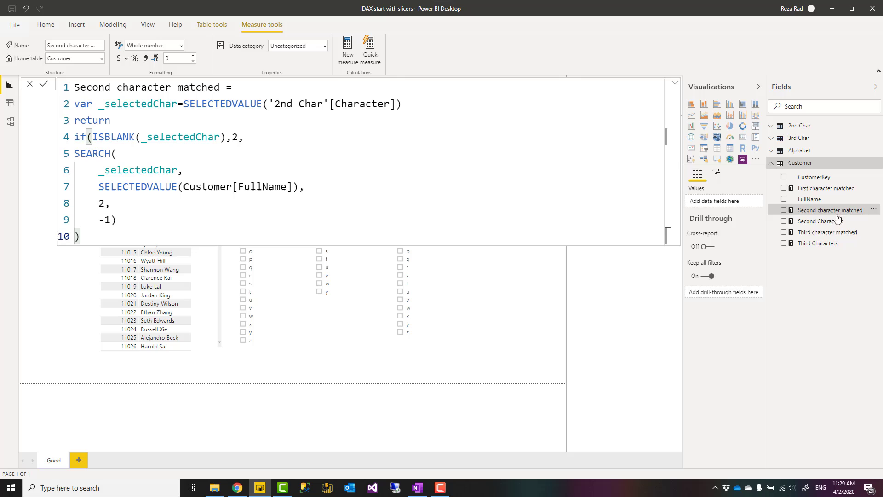
{"action": "mouse_move", "coordinate": [827, 231]}
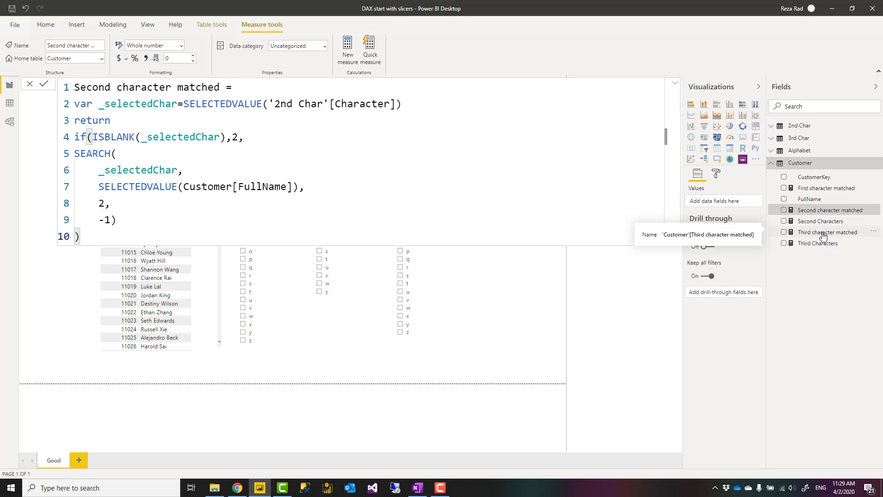
{"action": "left_click", "coordinate": [827, 231]}
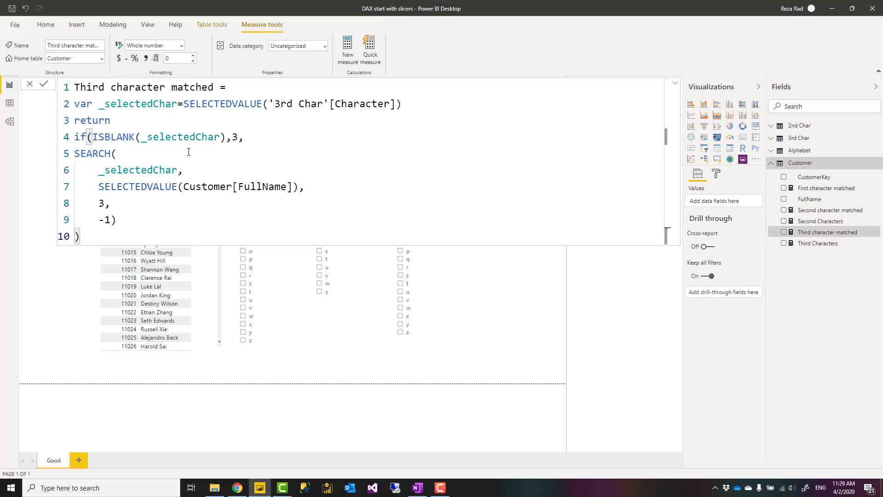
{"action": "left_click", "coordinate": [98, 202]}
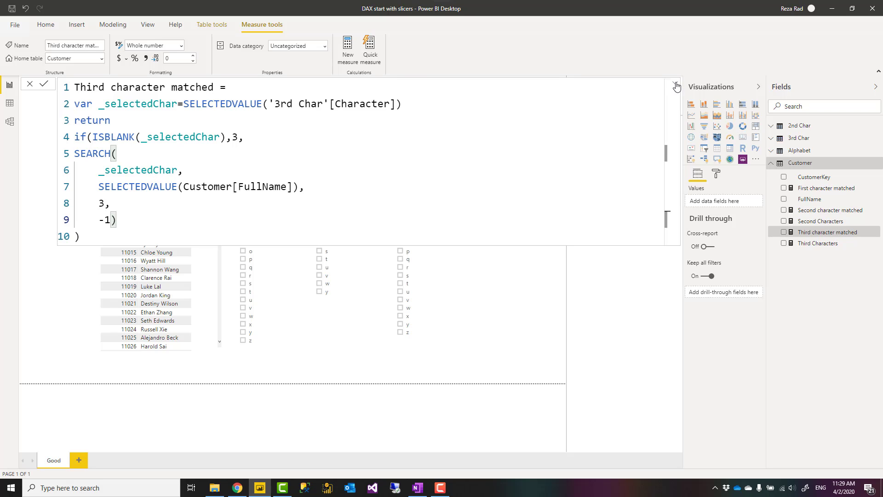
{"action": "left_click", "coordinate": [675, 86]}
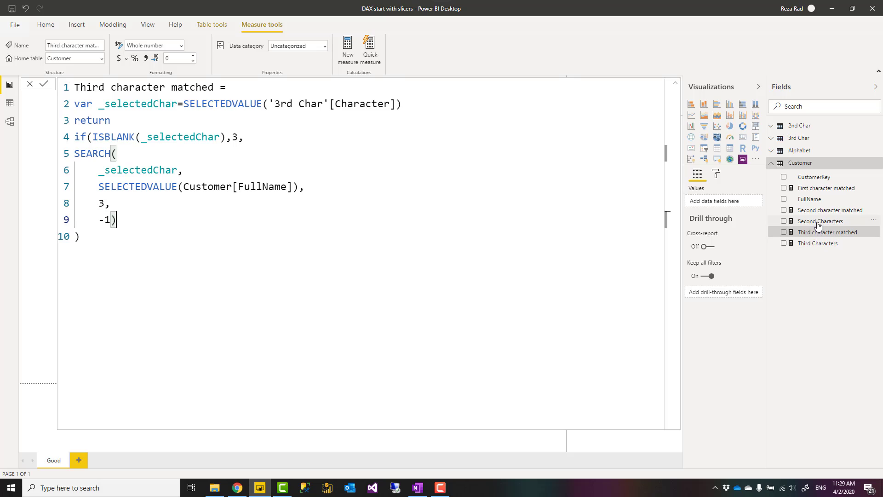
Review the full Second Characters DAX formula, selecting all of it and then deselecting
{"action": "left_click", "coordinate": [819, 221]}
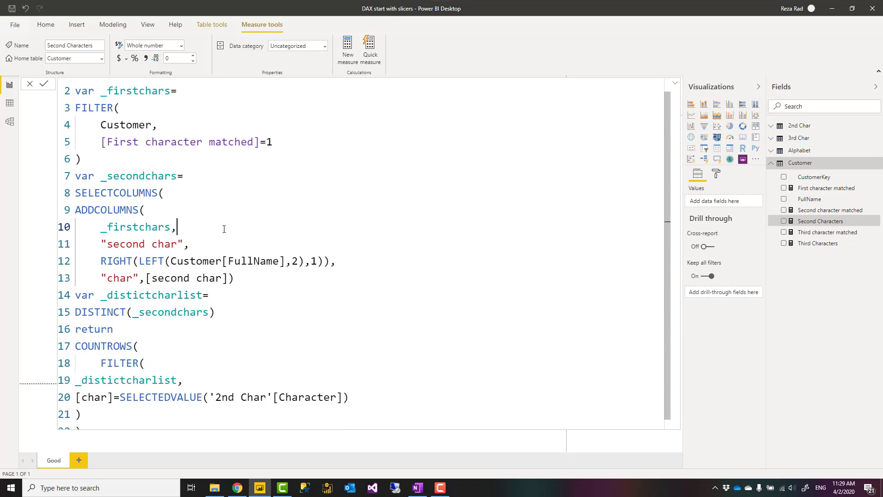
{"action": "scroll", "scroll_direction": "up", "scroll_amount": 3}
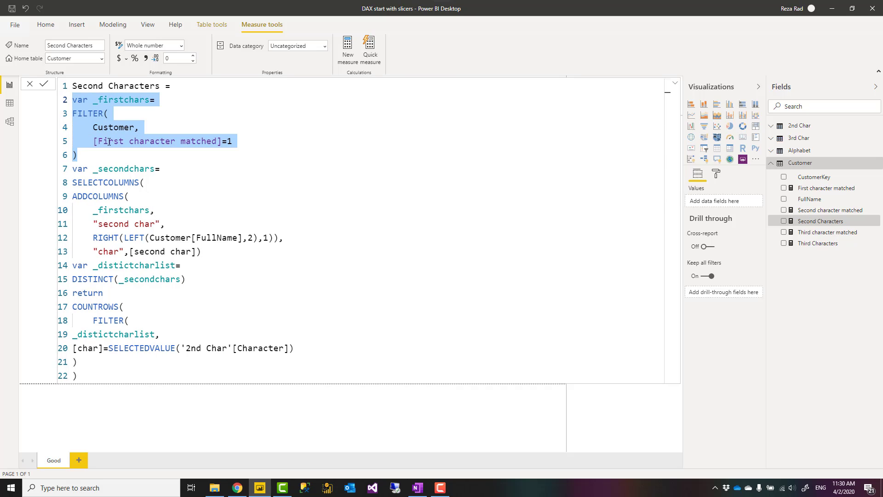
{"action": "left_click", "coordinate": [118, 140]}
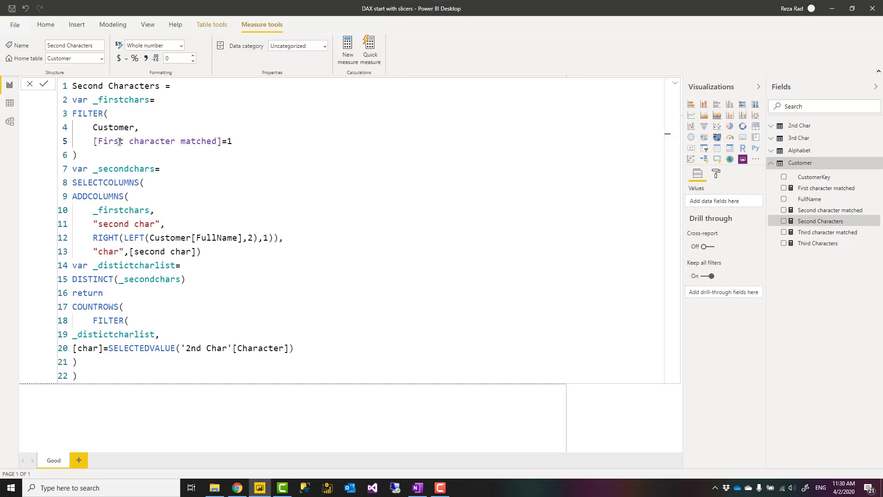
{"action": "double_click", "coordinate": [158, 141]}
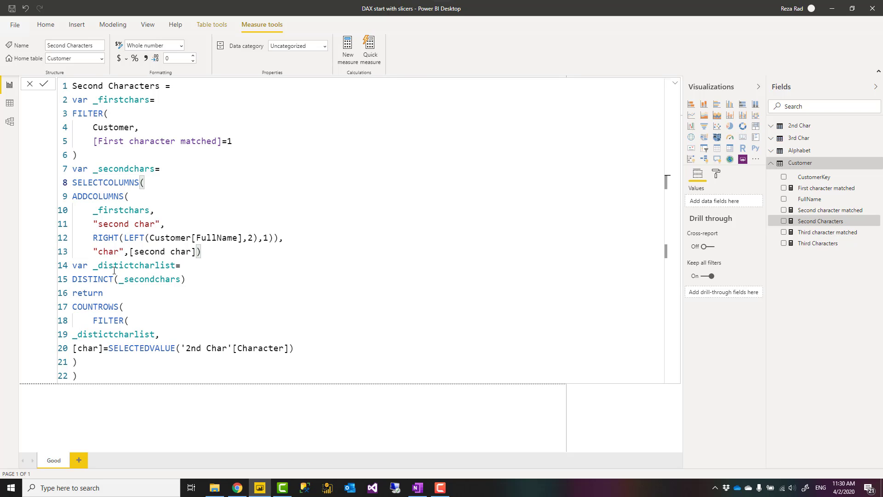
{"action": "mouse_move", "coordinate": [166, 265]}
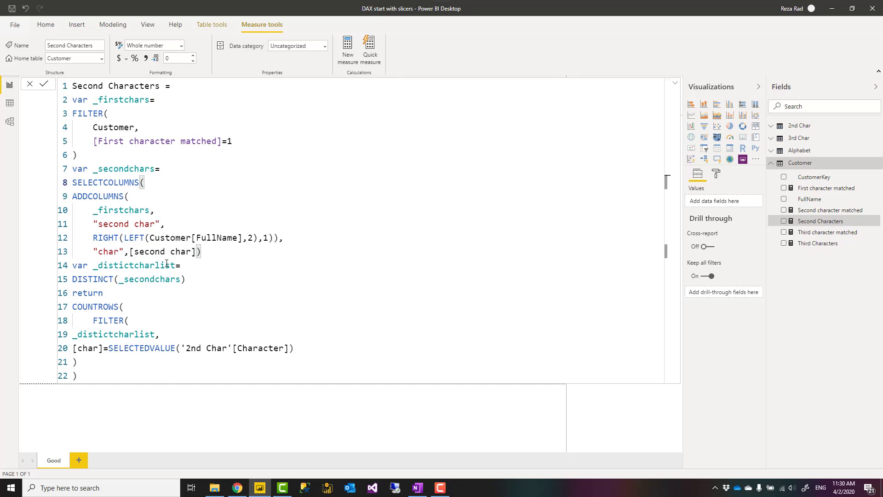
{"action": "mouse_move", "coordinate": [153, 298]}
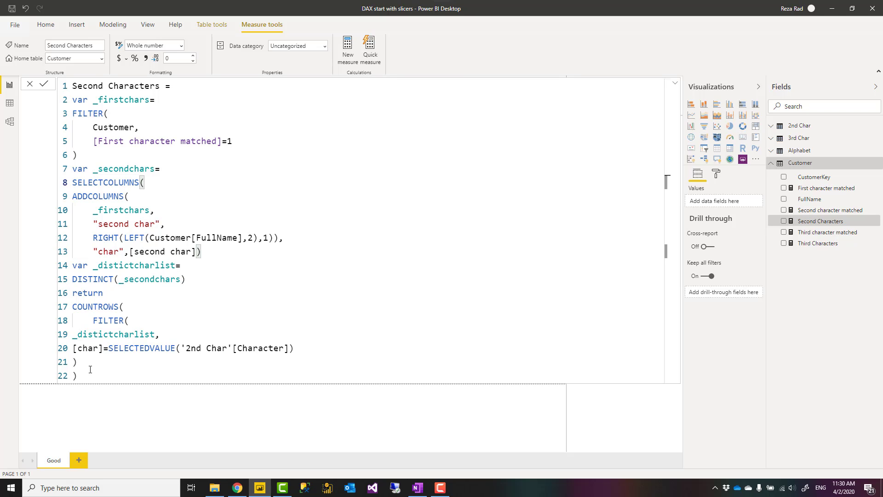
{"action": "mouse_move", "coordinate": [281, 356]}
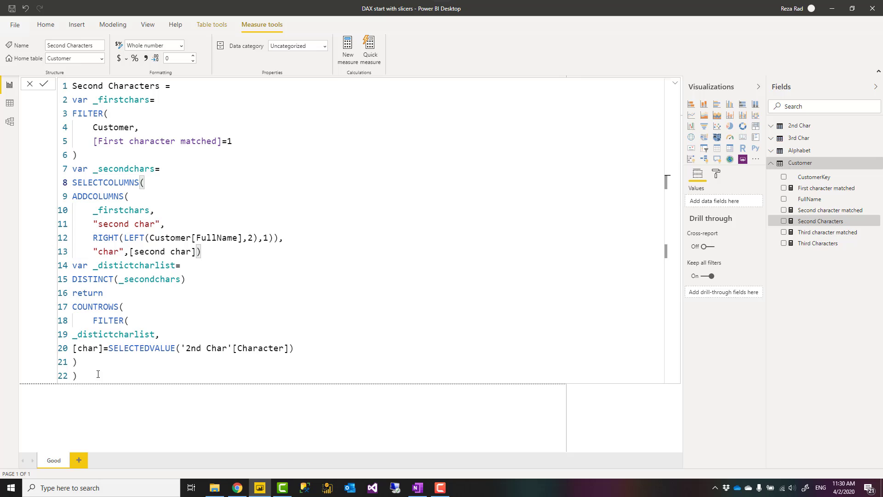
{"action": "key", "text": "ctrl+a"}
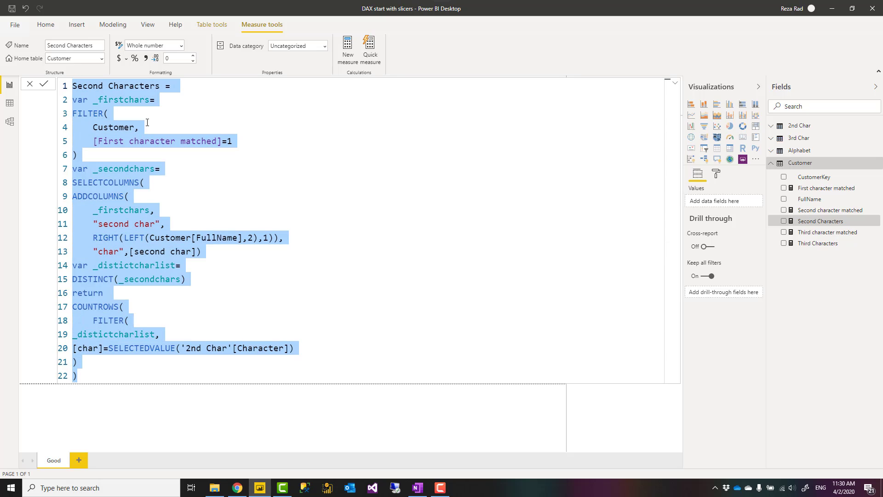
{"action": "left_click", "coordinate": [160, 113]}
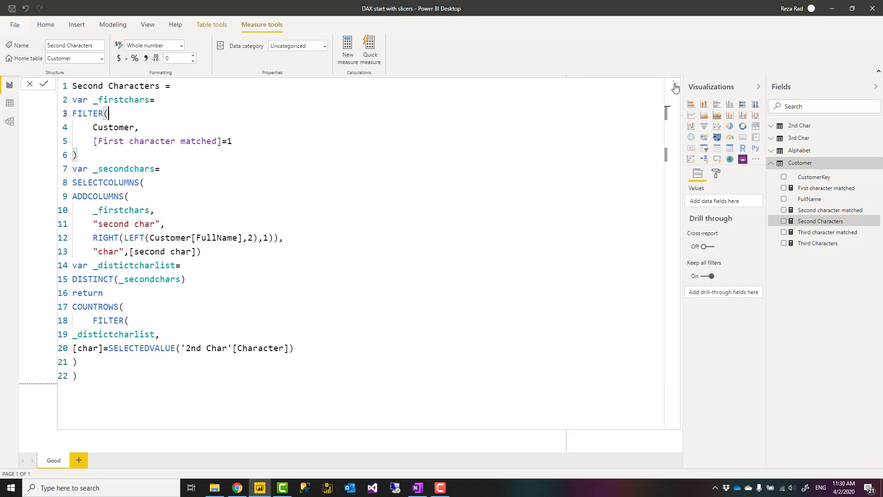
Collapse the formula bar, toggle w in the First slicer, and select the Second slicer
{"action": "left_click", "coordinate": [674, 88]}
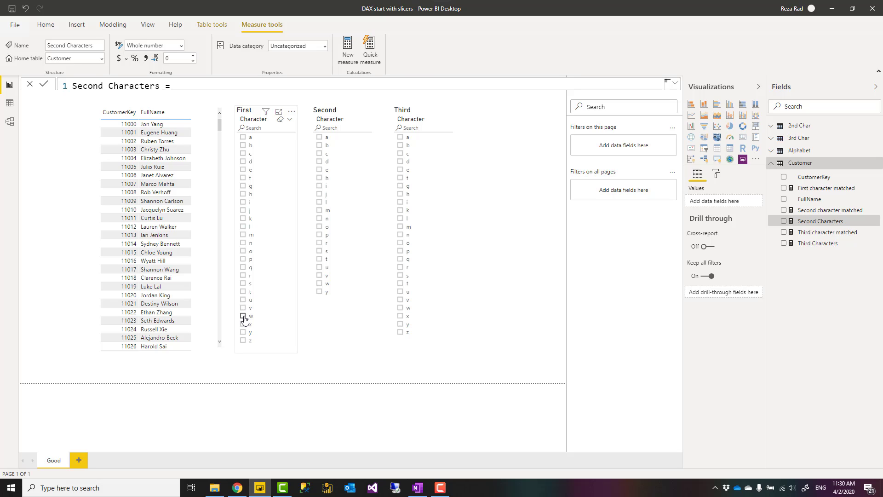
{"action": "left_click", "coordinate": [243, 316]}
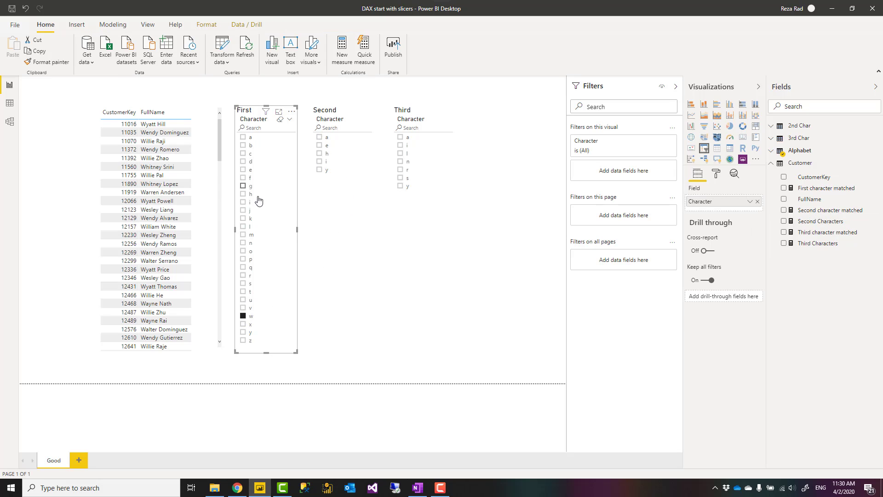
{"action": "left_click", "coordinate": [332, 165]}
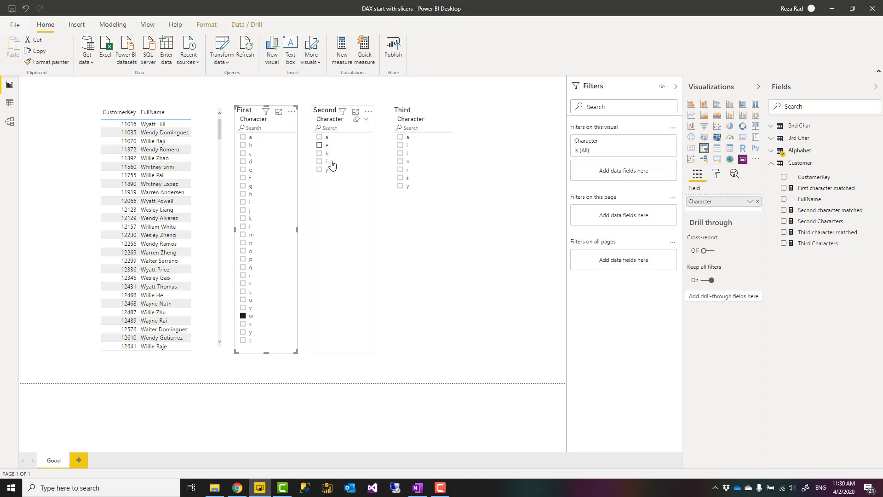
{"action": "left_click", "coordinate": [243, 316]}
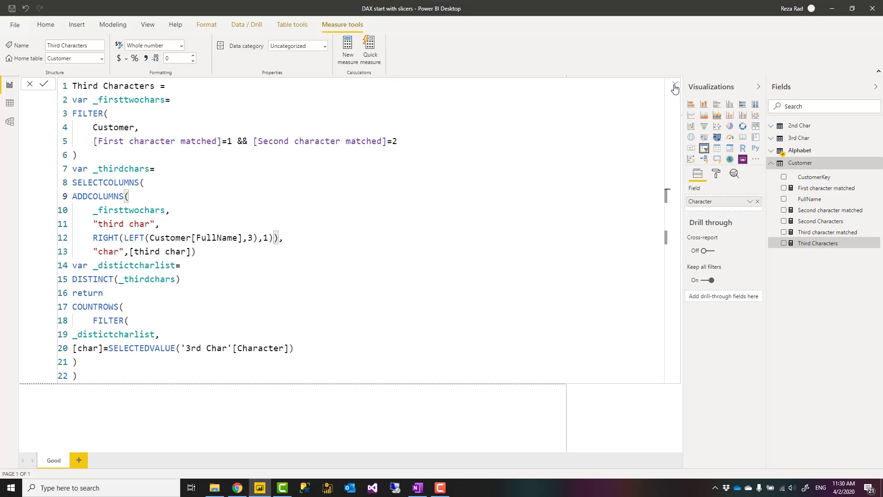
Collapse the Third Characters formula back to one line
{"action": "left_click", "coordinate": [674, 88]}
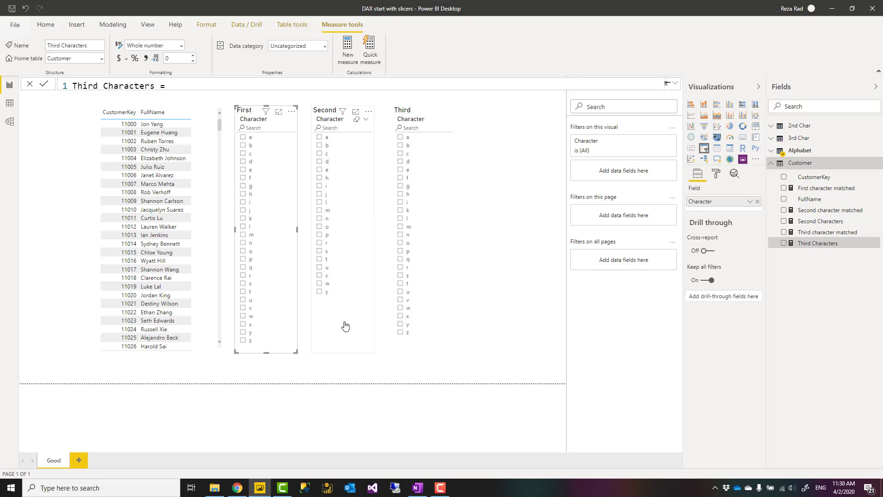
{"action": "mouse_move", "coordinate": [332, 115]}
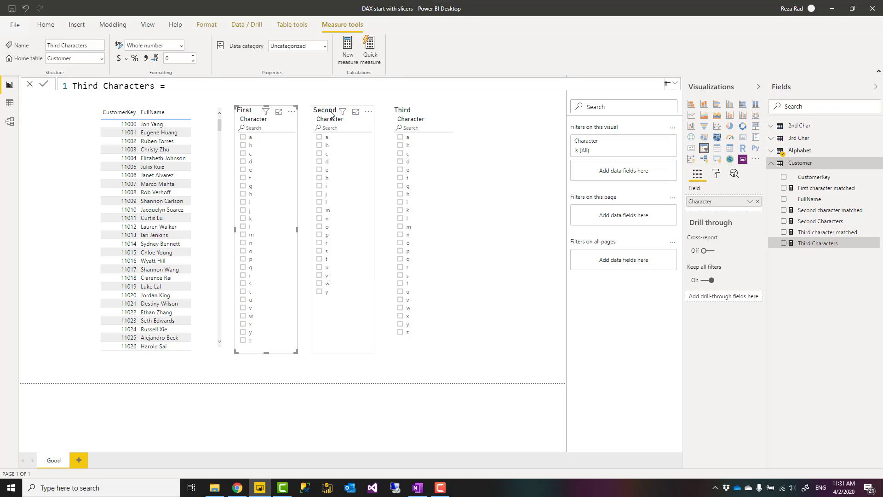
{"action": "mouse_move", "coordinate": [381, 134]}
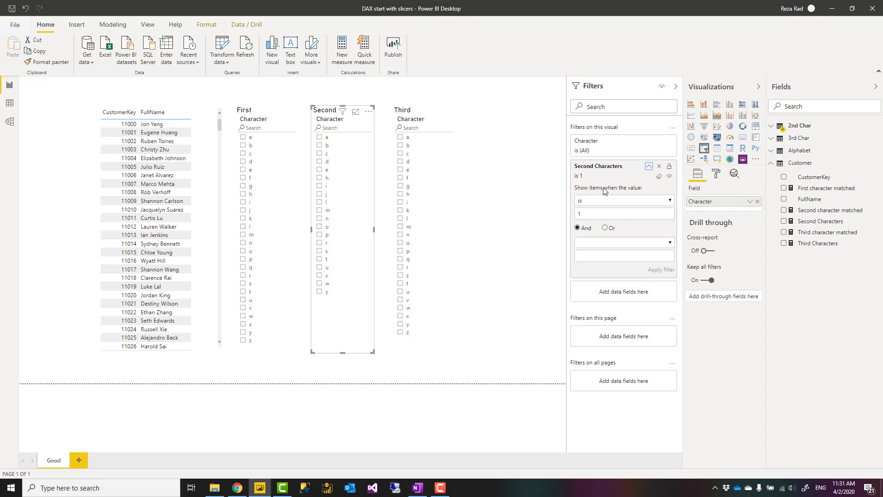
Apply the Second Characters is 1 filter and review filters on the Third slicer and customer table
{"action": "left_click", "coordinate": [648, 174]}
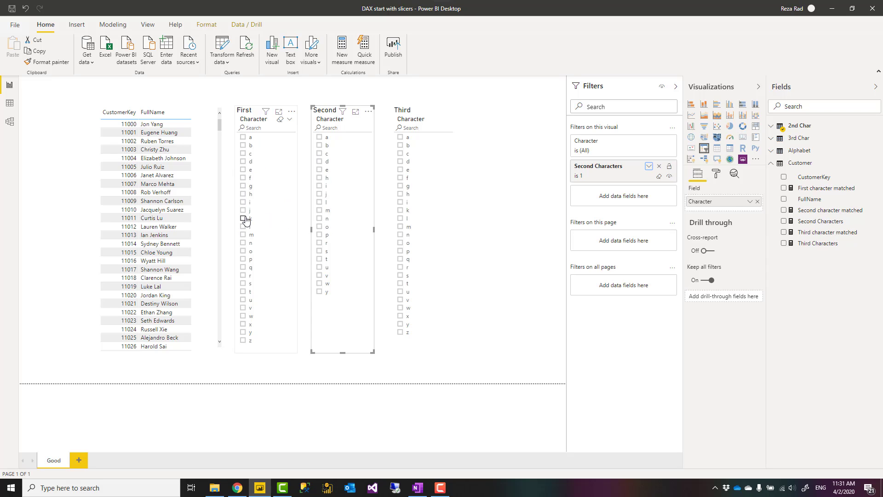
{"action": "left_click", "coordinate": [243, 218]}
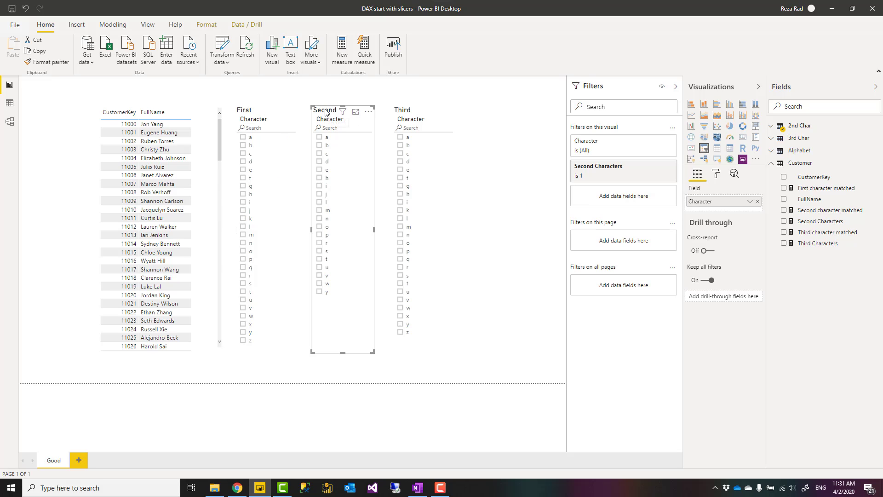
{"action": "left_click", "coordinate": [411, 225]}
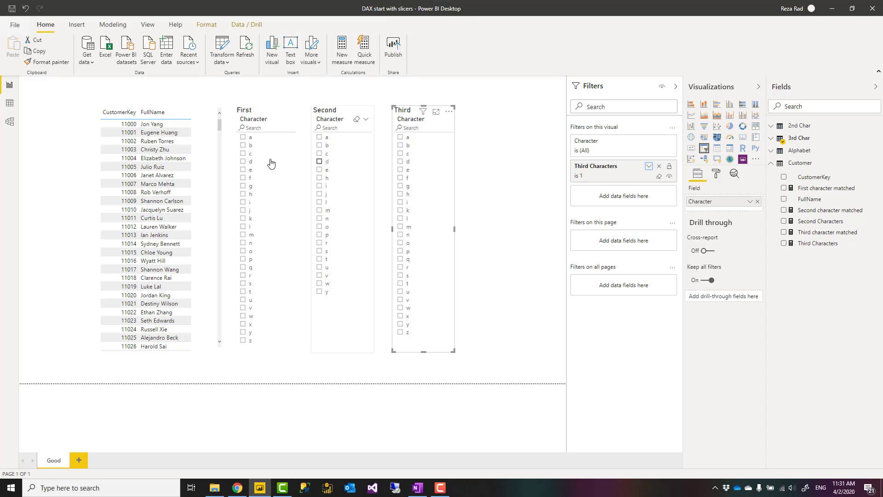
{"action": "left_click", "coordinate": [158, 225]}
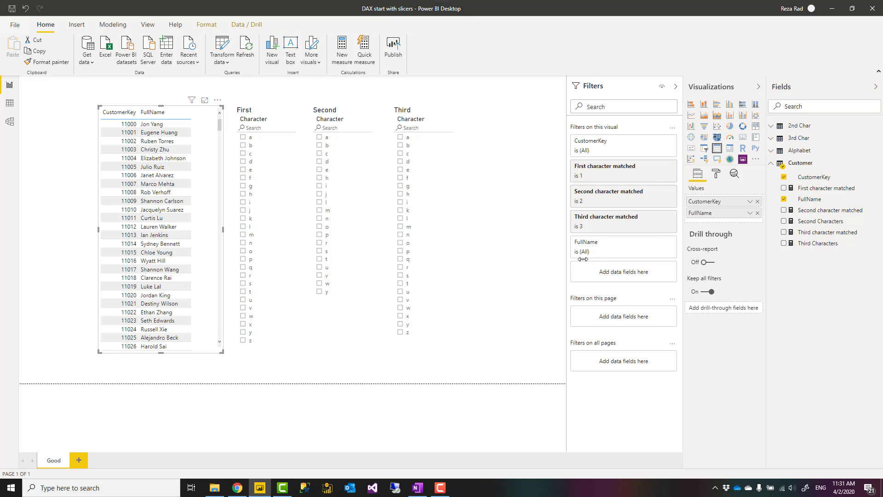
{"action": "mouse_move", "coordinate": [619, 191]}
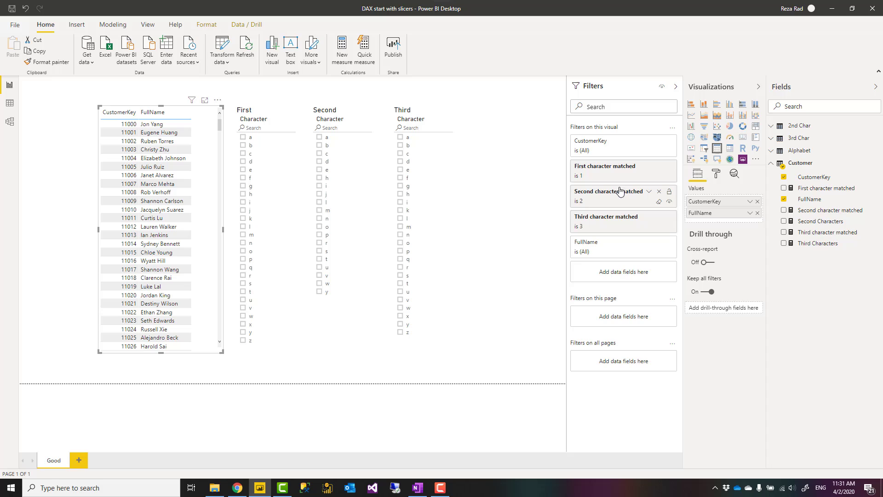
{"action": "mouse_move", "coordinate": [630, 204]}
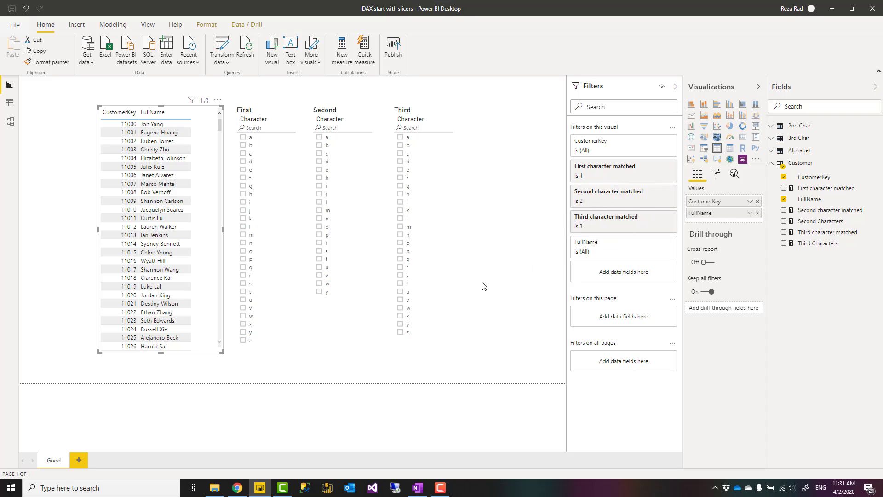
{"action": "mouse_move", "coordinate": [400, 261]}
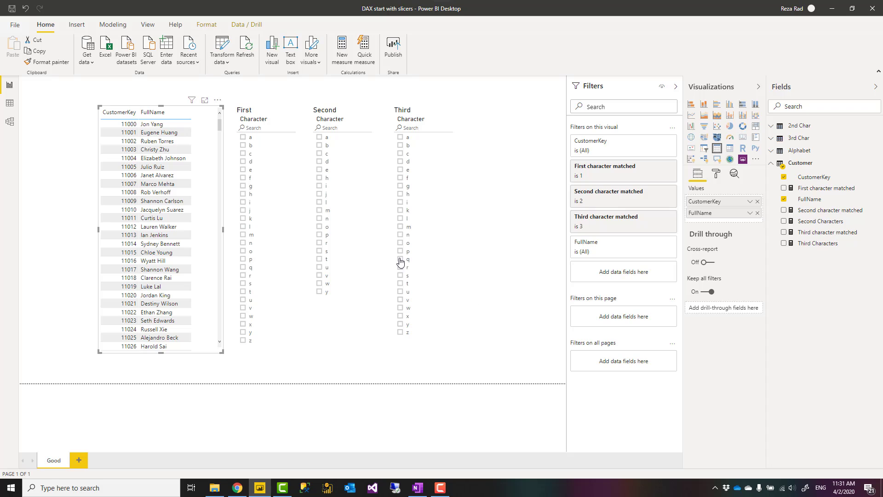
{"action": "left_click", "coordinate": [245, 177]}
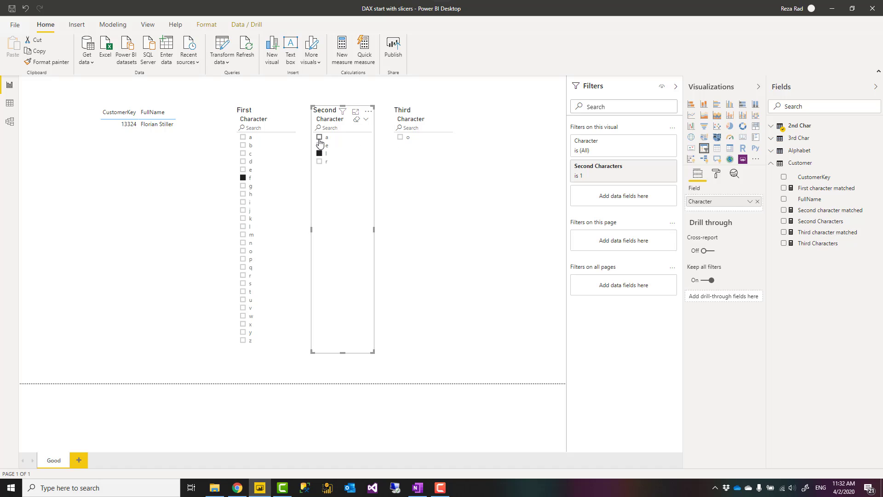
{"action": "left_click", "coordinate": [320, 137]}
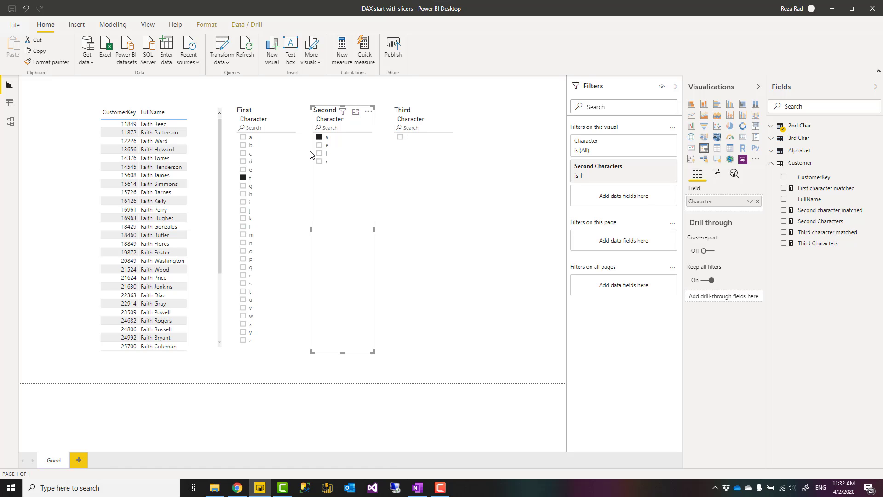
{"action": "left_click", "coordinate": [406, 137]}
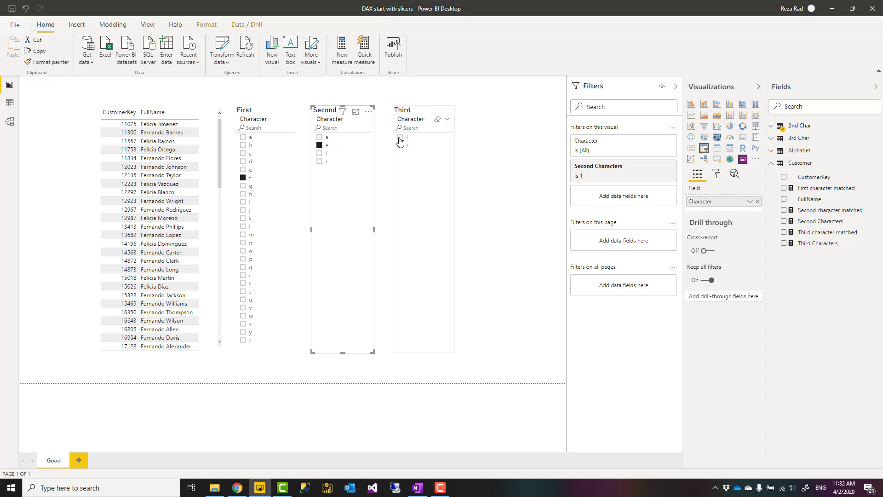
{"action": "left_click", "coordinate": [400, 140]}
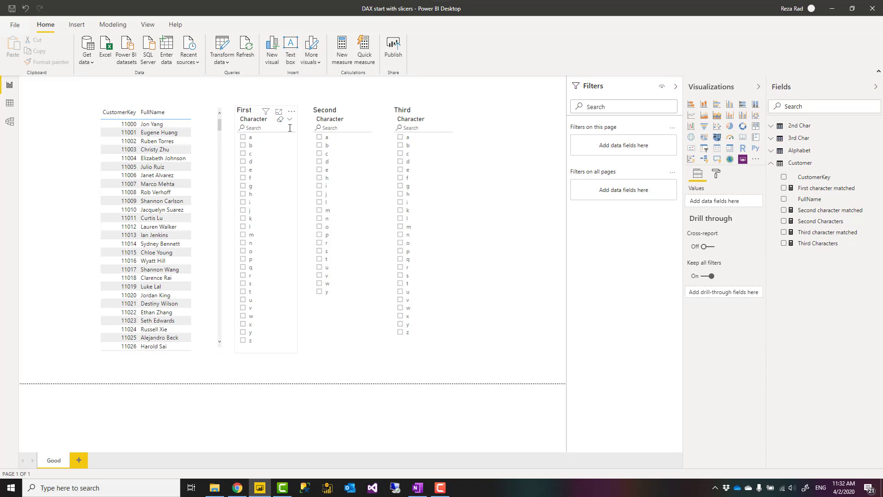
{"action": "left_click", "coordinate": [470, 193]}
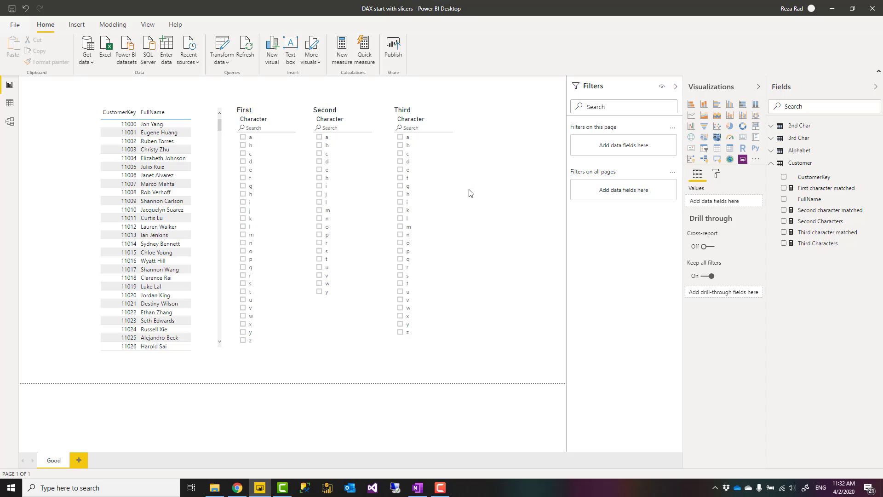
{"action": "mouse_move", "coordinate": [469, 193]}
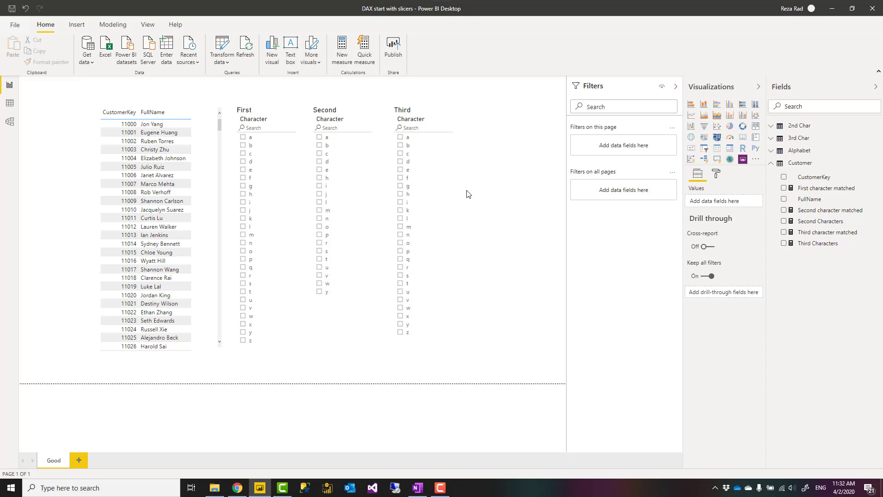
{"action": "mouse_move", "coordinate": [753, 165]}
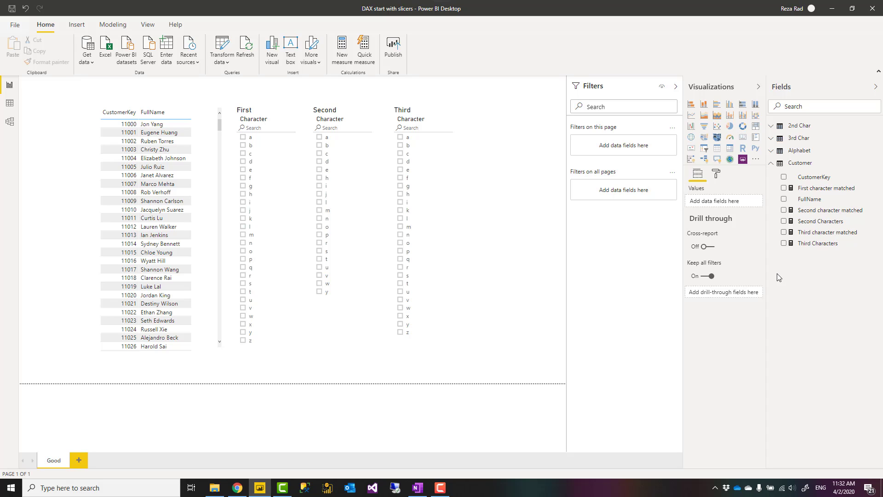
{"action": "mouse_move", "coordinate": [777, 276]}
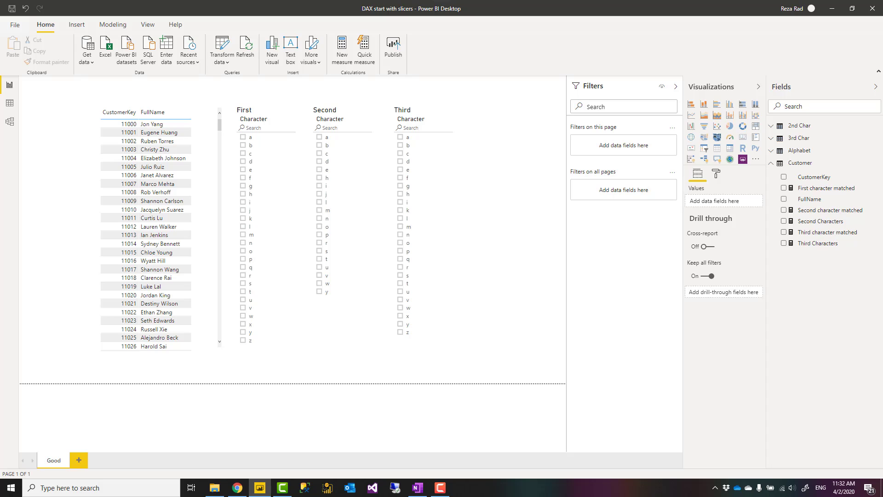